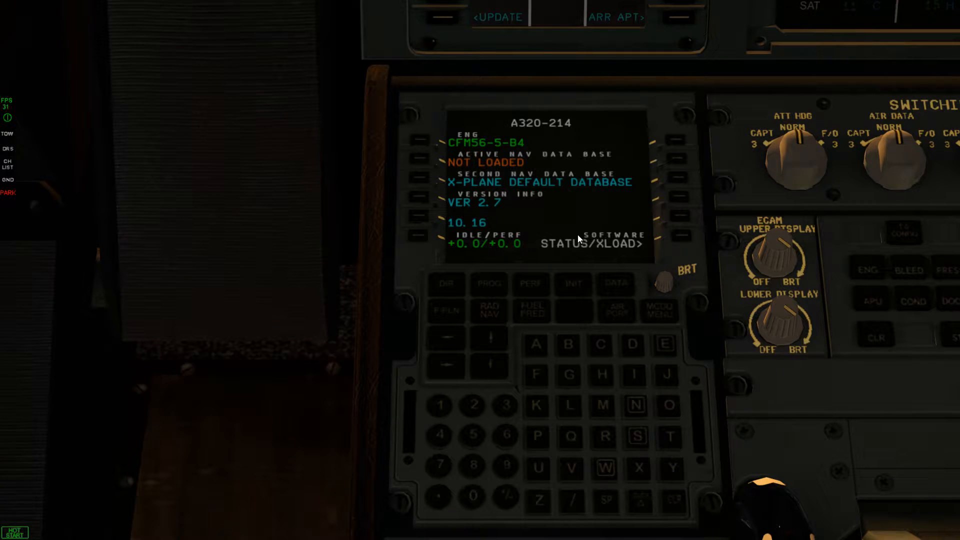
{"action": "mouse_move", "coordinate": [505, 206]}
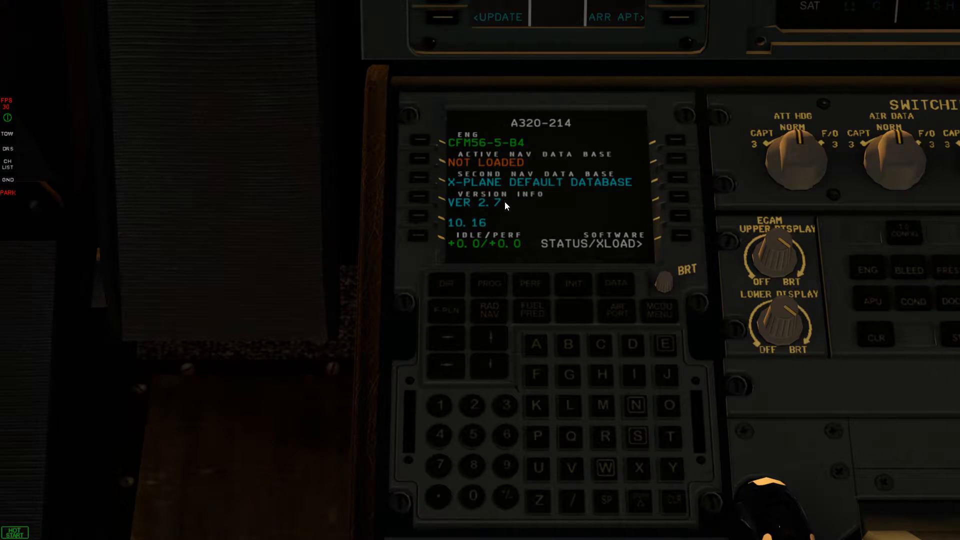
{"action": "mouse_move", "coordinate": [588, 286]}
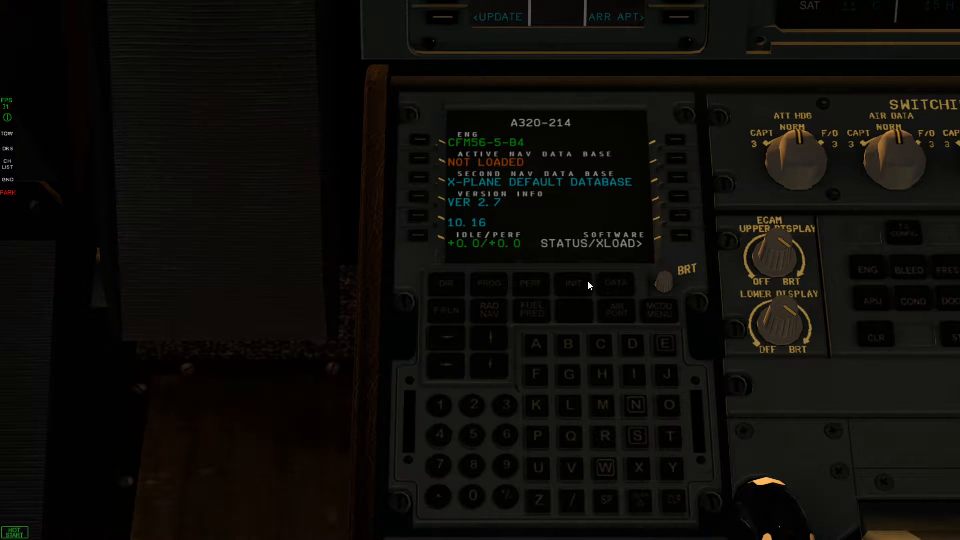
Enter KLAS/KSFO as FROM/TO on the INIT page, rejected as ARR/DEP APT NOT FOUND
{"action": "left_click", "coordinate": [572, 284]}
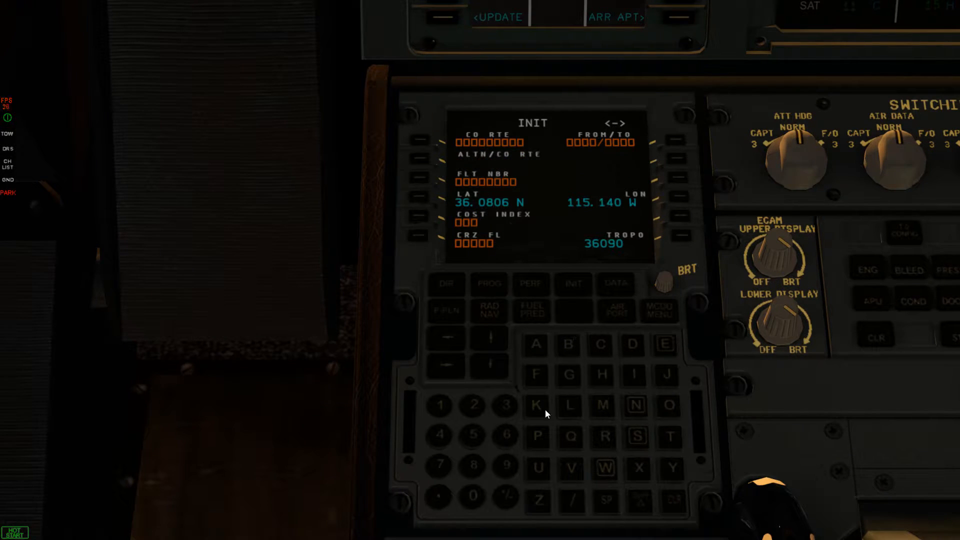
{"action": "mouse_move", "coordinate": [536, 410]}
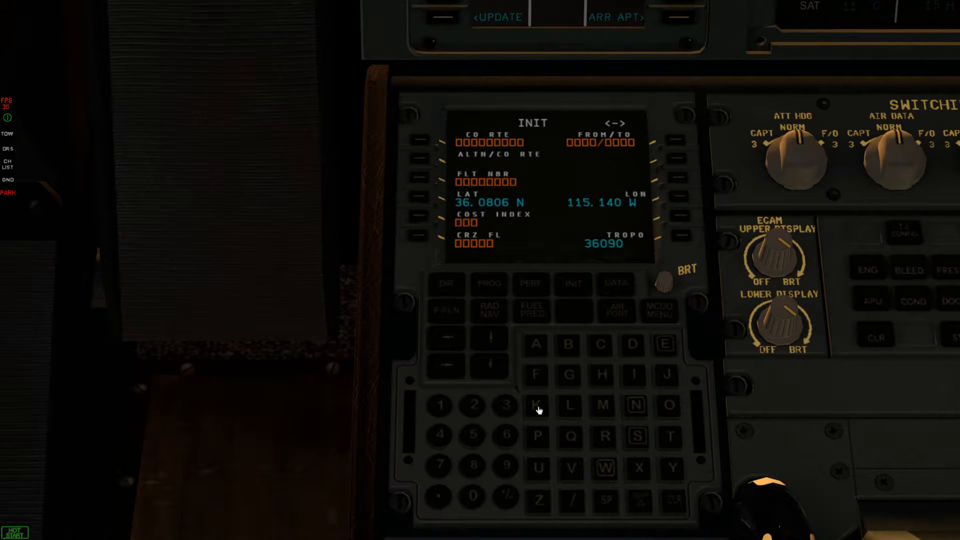
{"action": "left_click", "coordinate": [536, 406]}
{"action": "type", "text": "KLAS/"}
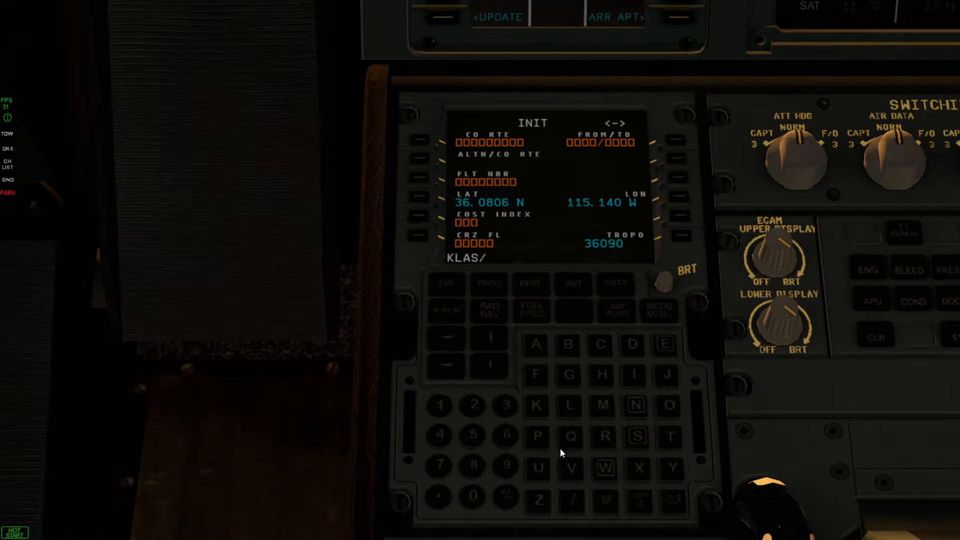
{"action": "left_click", "coordinate": [536, 405]}
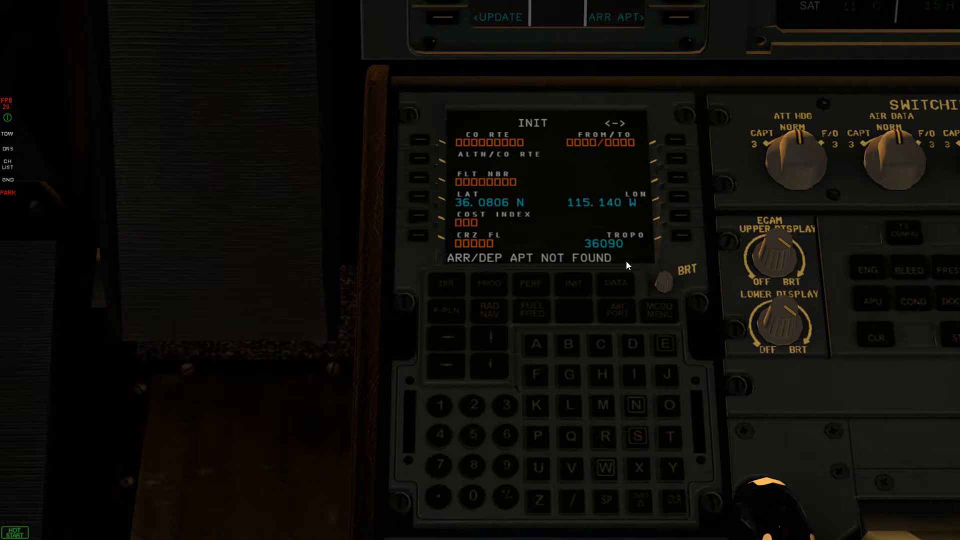
{"action": "mouse_move", "coordinate": [560, 266]}
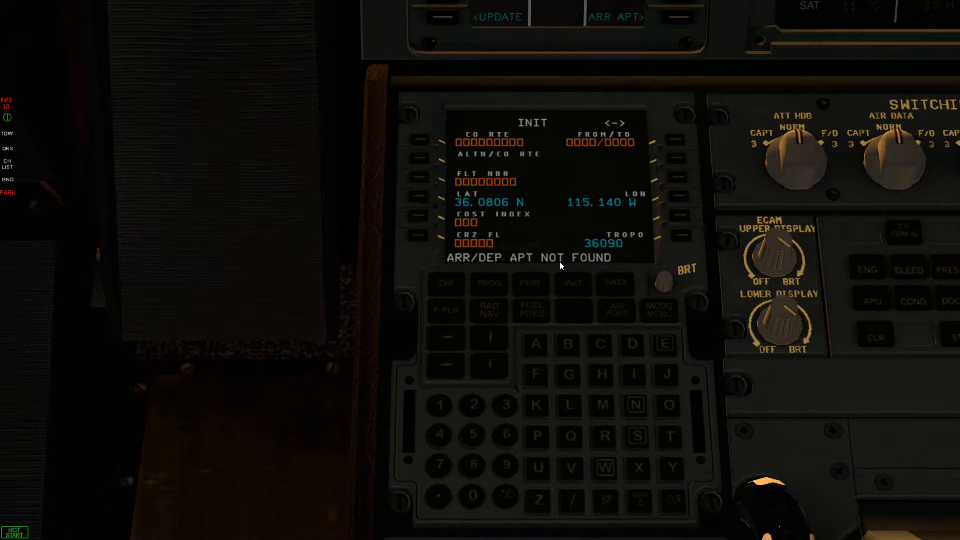
{"action": "mouse_move", "coordinate": [436, 273]}
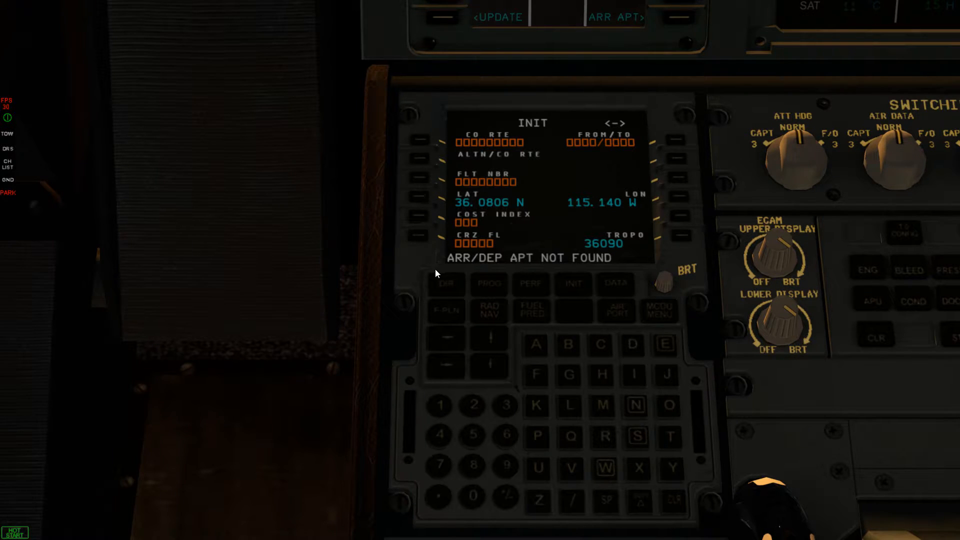
{"action": "mouse_move", "coordinate": [553, 274]}
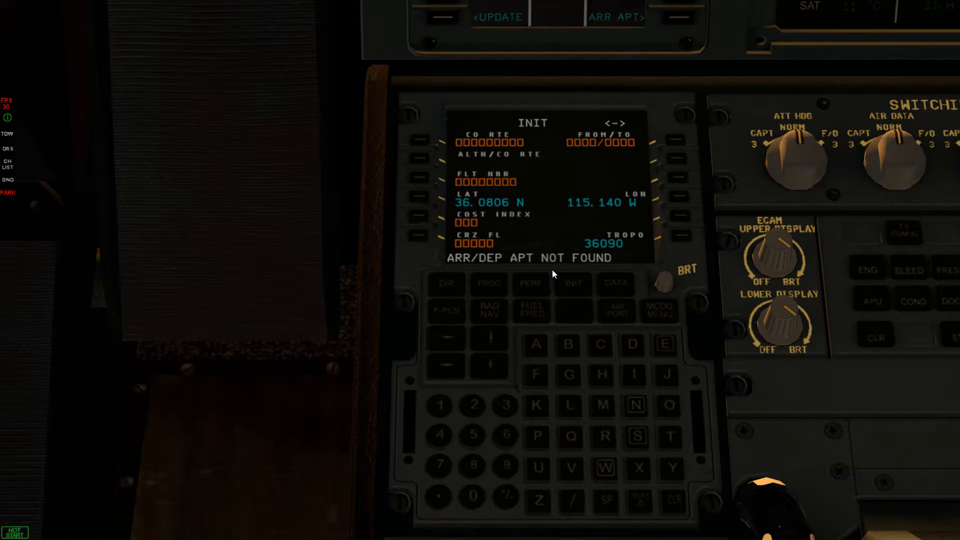
{"action": "mouse_move", "coordinate": [451, 272]}
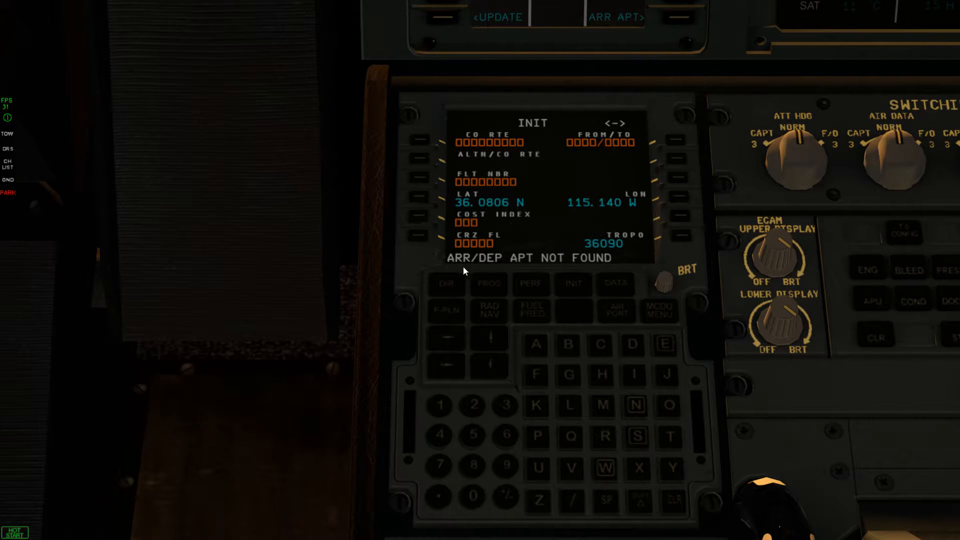
Show the A320-214 status page, where the active nav database reads NOT LOADED
{"action": "left_click", "coordinate": [419, 140]}
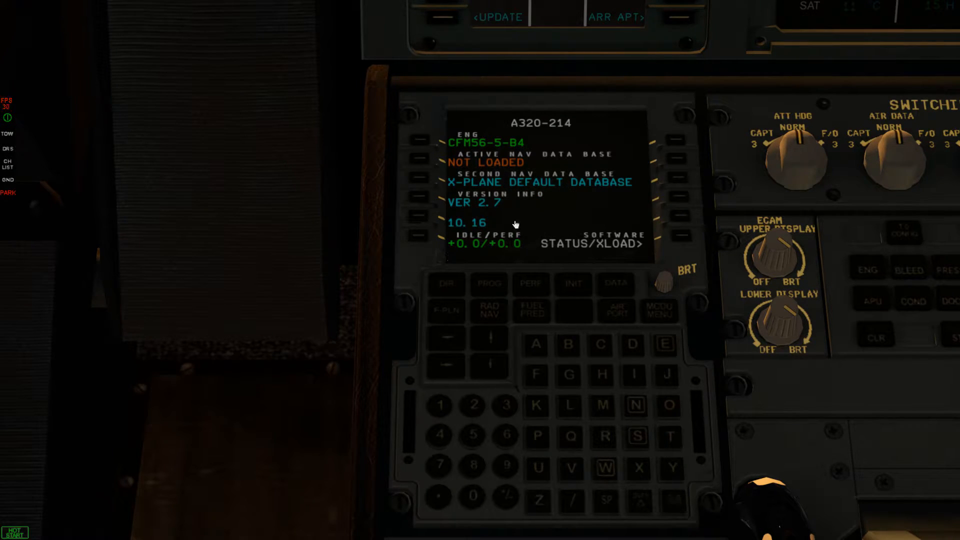
{"action": "mouse_move", "coordinate": [486, 166]}
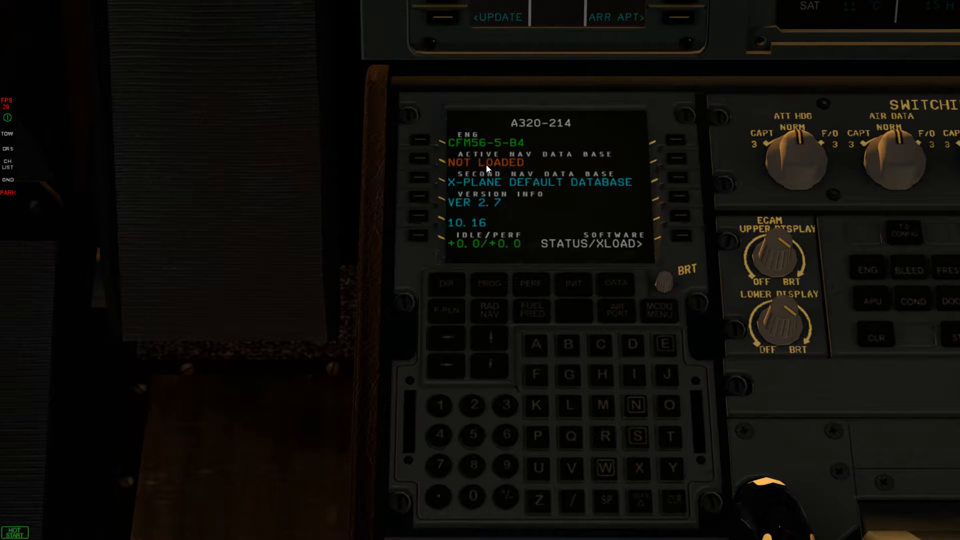
{"action": "mouse_move", "coordinate": [524, 167]}
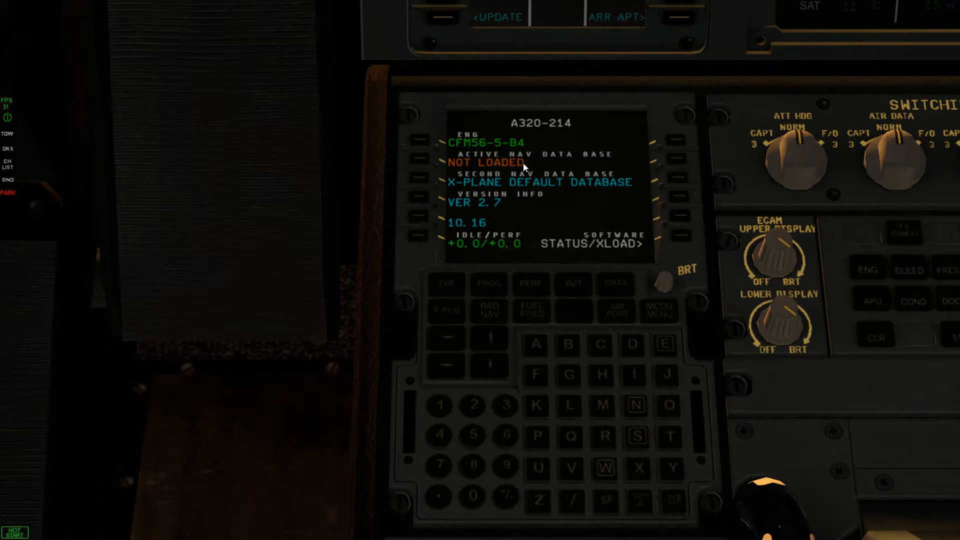
{"action": "mouse_move", "coordinate": [577, 282]}
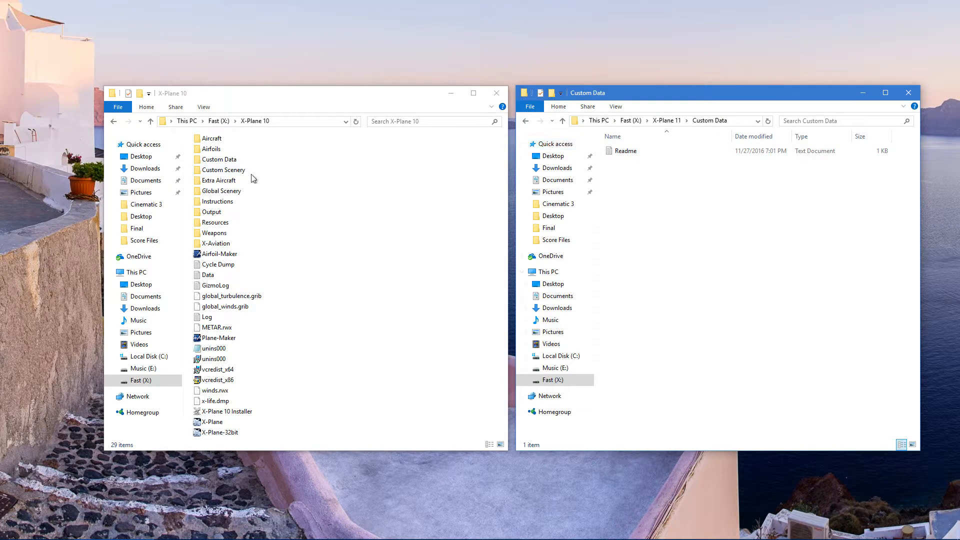
Copy GNS430 from X-Plane 10\Custom Data and paste it into X-Plane 11\Custom Data
{"action": "left_click", "coordinate": [218, 159]}
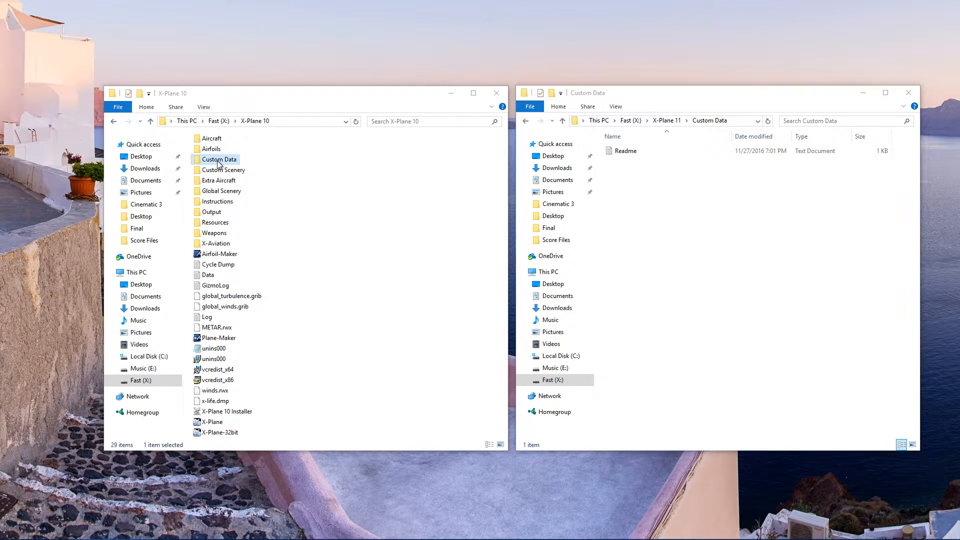
{"action": "double_click", "coordinate": [219, 159]}
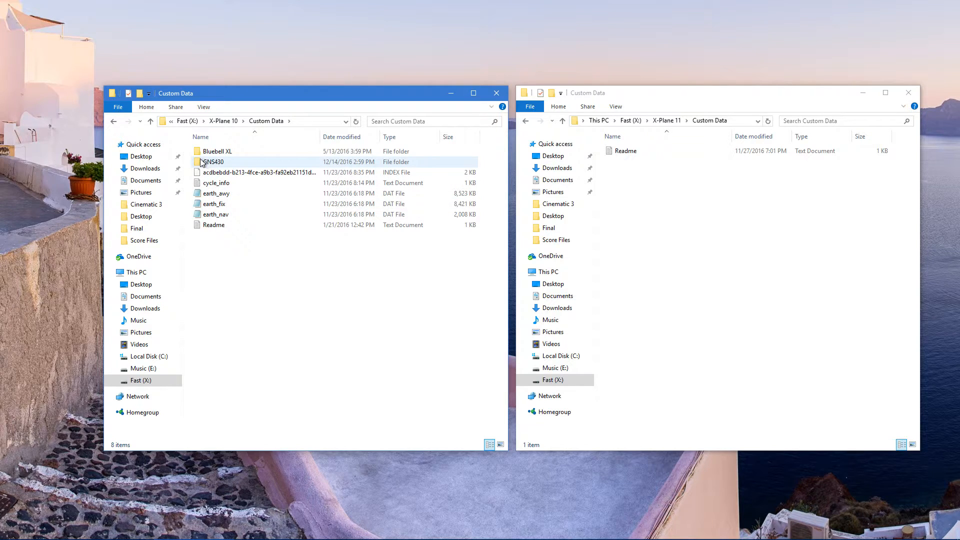
{"action": "mouse_move", "coordinate": [202, 164]}
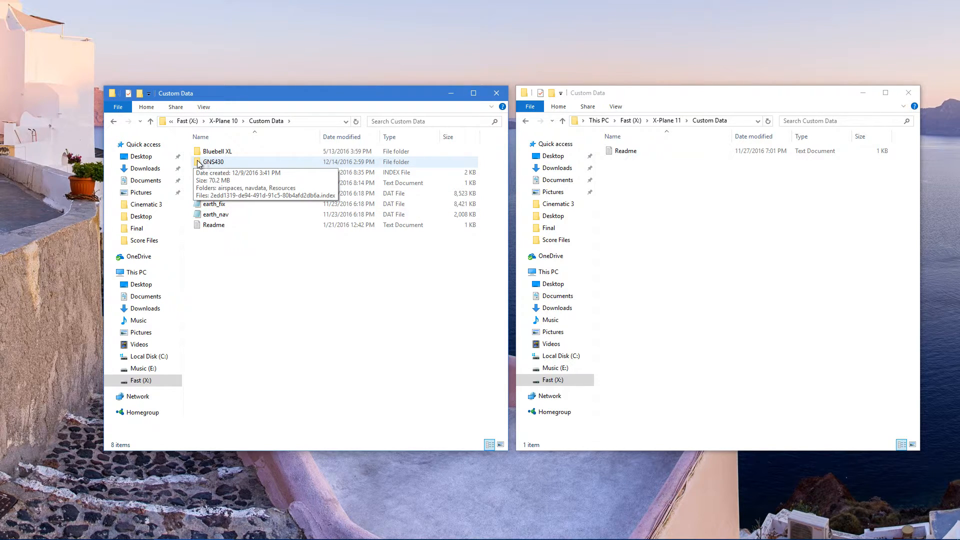
{"action": "right_click", "coordinate": [214, 162]}
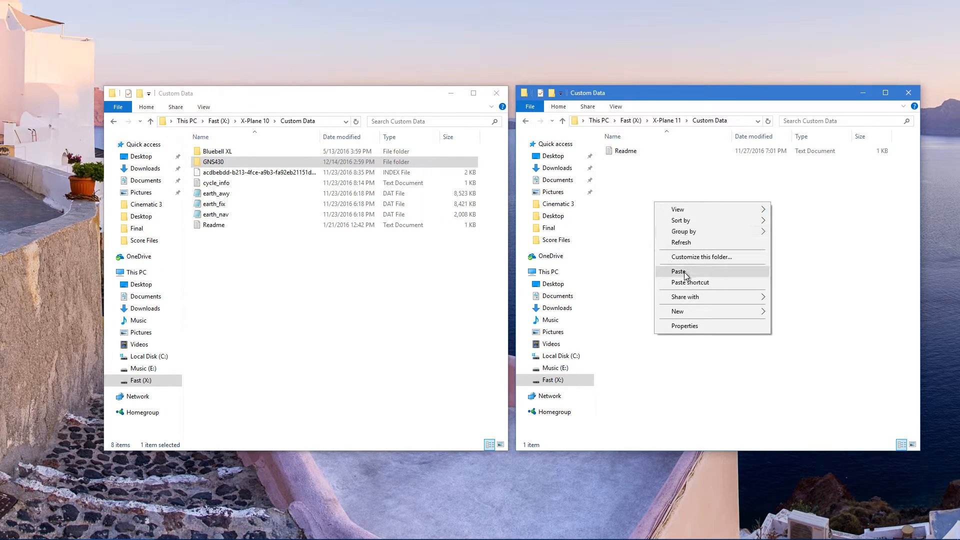
{"action": "left_click", "coordinate": [678, 271]}
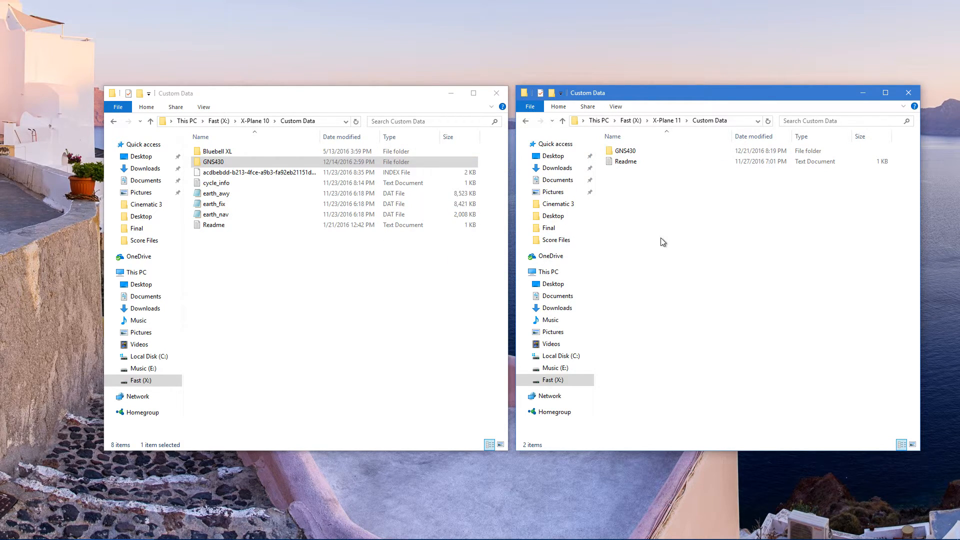
Look inside X-Plane 10\Resources\GNS430 and return to the Resources folder
{"action": "left_click", "coordinate": [114, 121]}
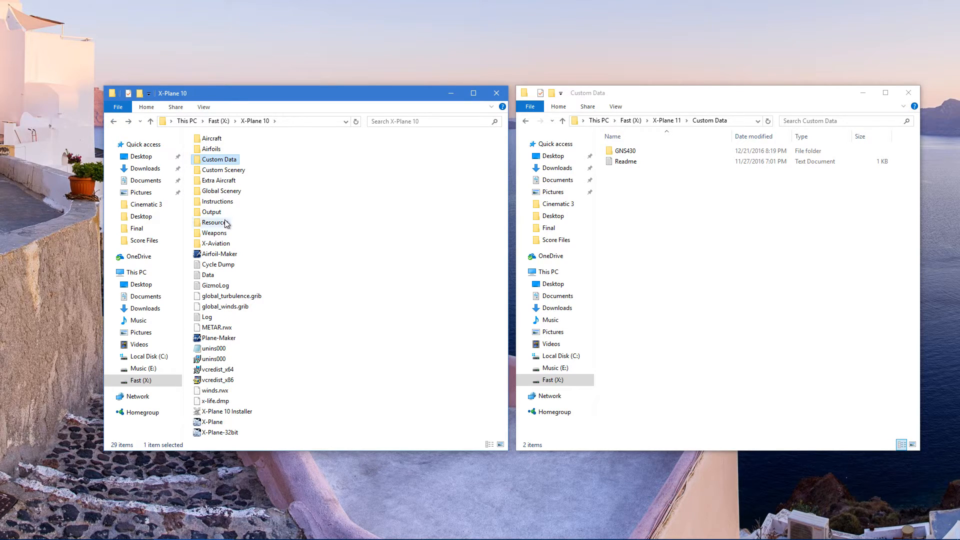
{"action": "double_click", "coordinate": [213, 222]}
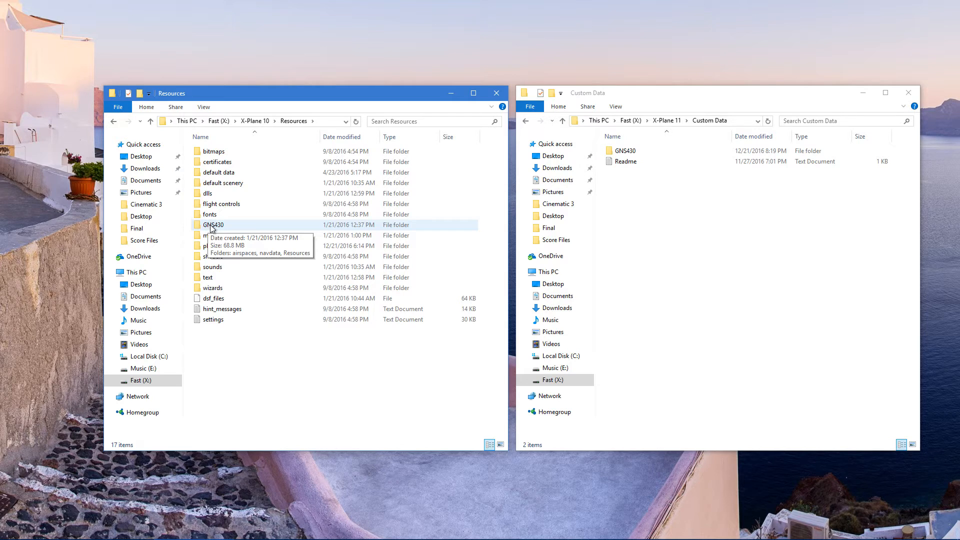
{"action": "double_click", "coordinate": [212, 224]}
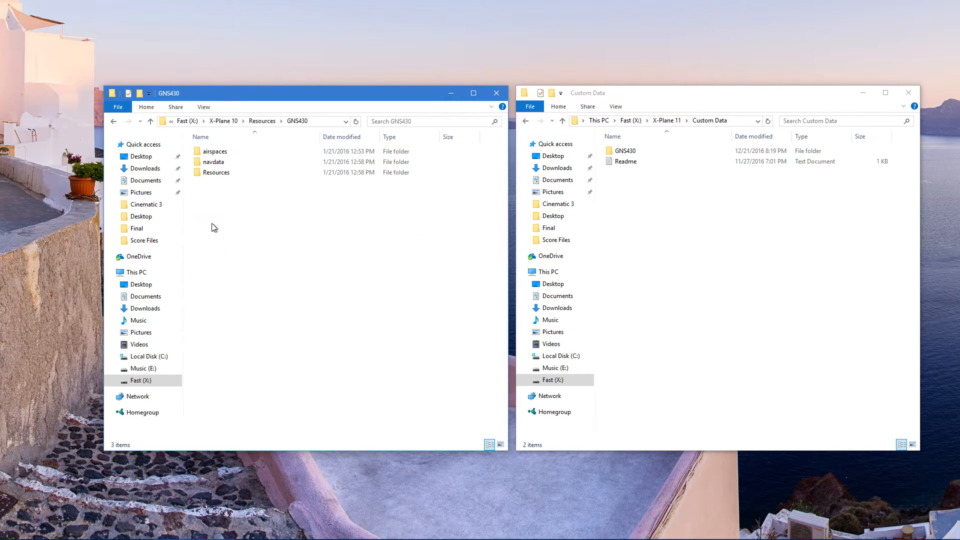
{"action": "left_click", "coordinate": [262, 121]}
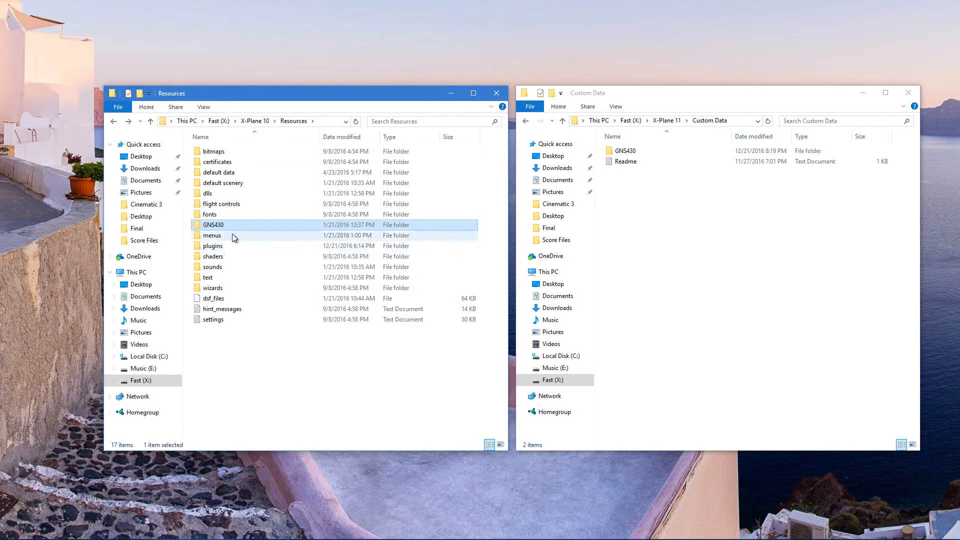
{"action": "mouse_move", "coordinate": [223, 225]}
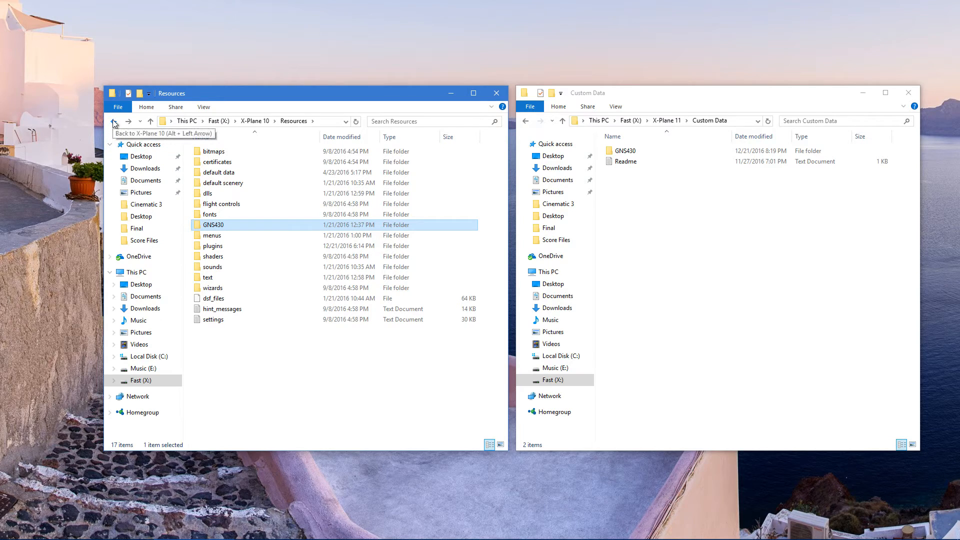
{"action": "mouse_move", "coordinate": [226, 226]}
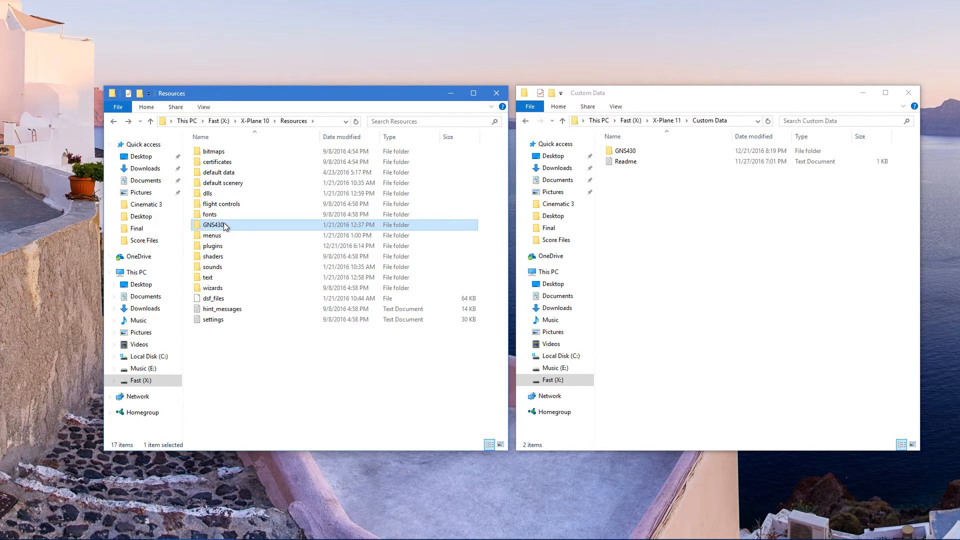
{"action": "mouse_move", "coordinate": [226, 226]}
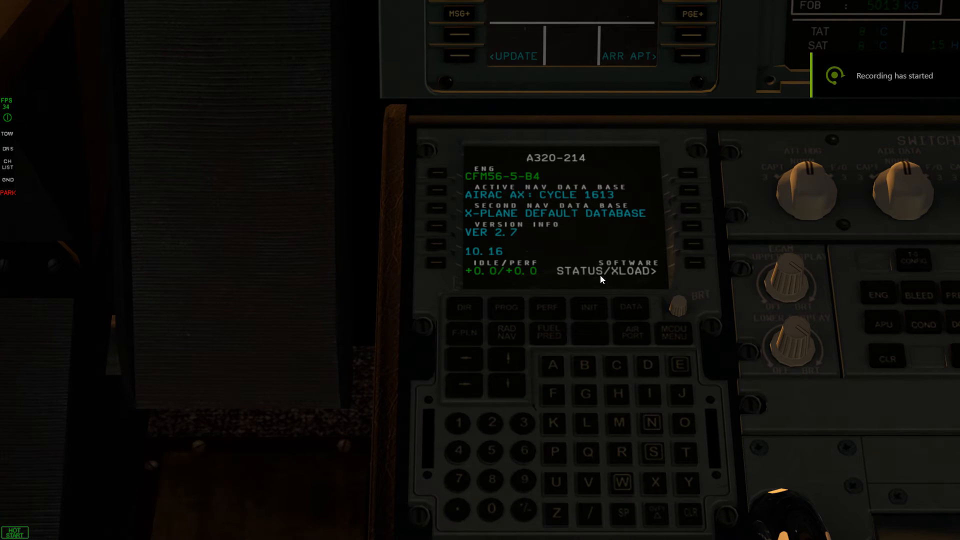
{"action": "mouse_move", "coordinate": [608, 198]}
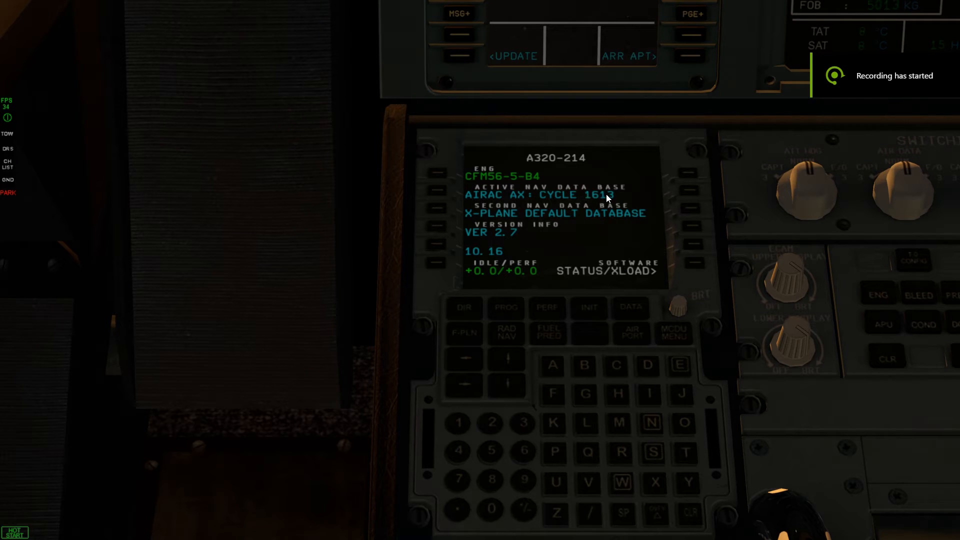
{"action": "mouse_move", "coordinate": [564, 202]}
{"action": "type", "text": "KLAS/K"}
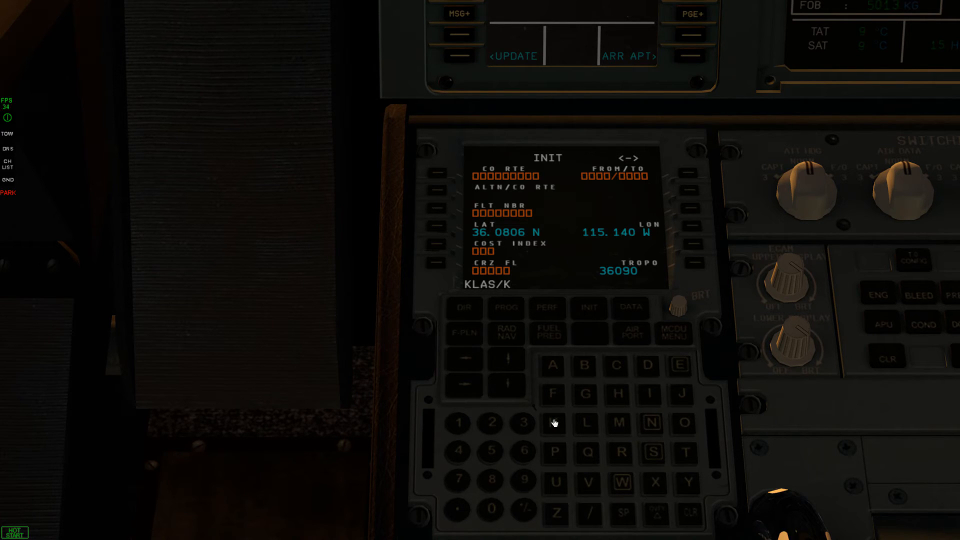
Enter KLAS/KSFO on INIT, align the IRS, and show the status page with AIRAC 1613
{"action": "left_click", "coordinate": [656, 453]}
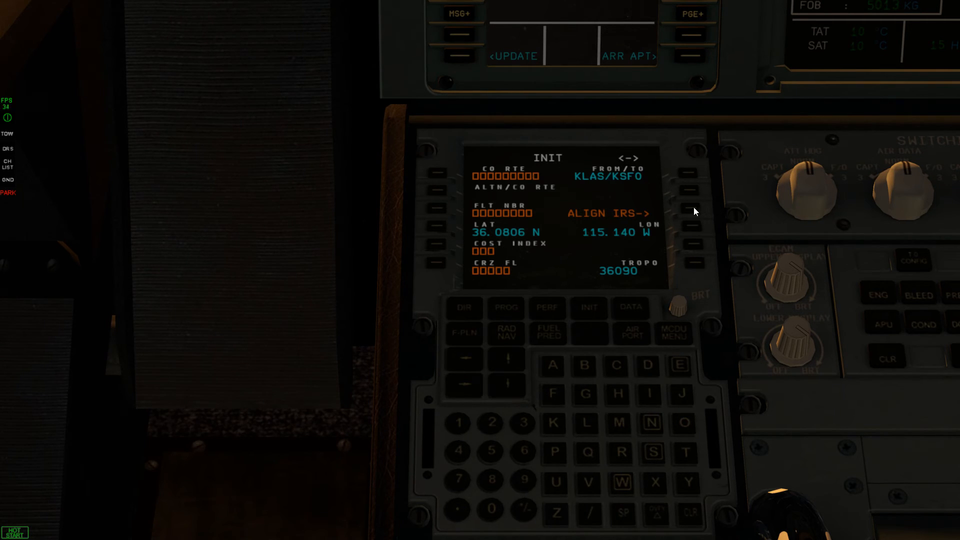
{"action": "left_click", "coordinate": [694, 210]}
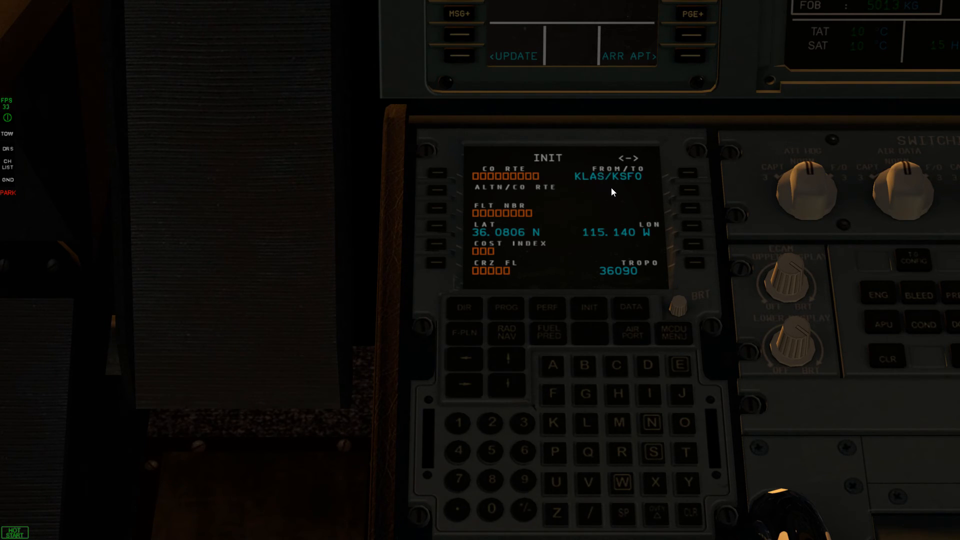
{"action": "left_click", "coordinate": [676, 333]}
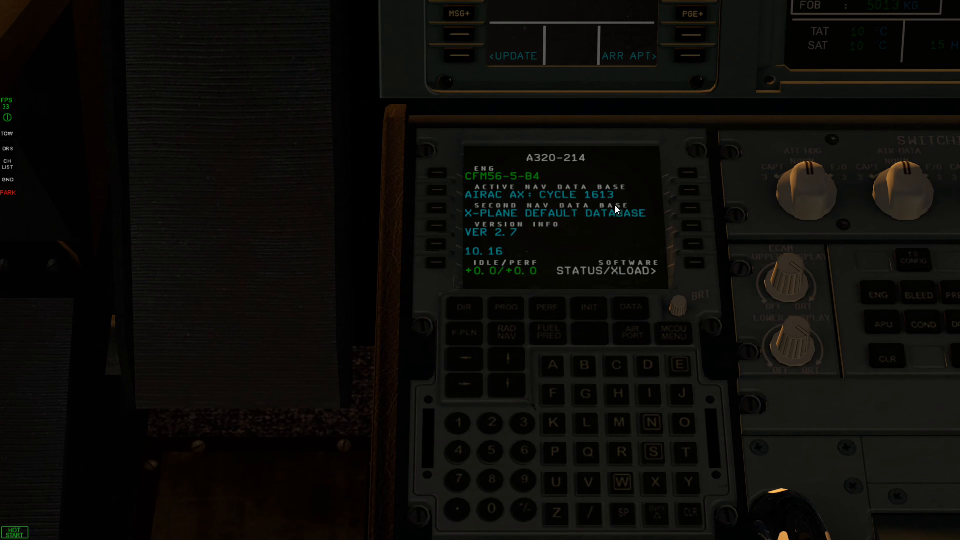
{"action": "mouse_move", "coordinate": [306, 352]}
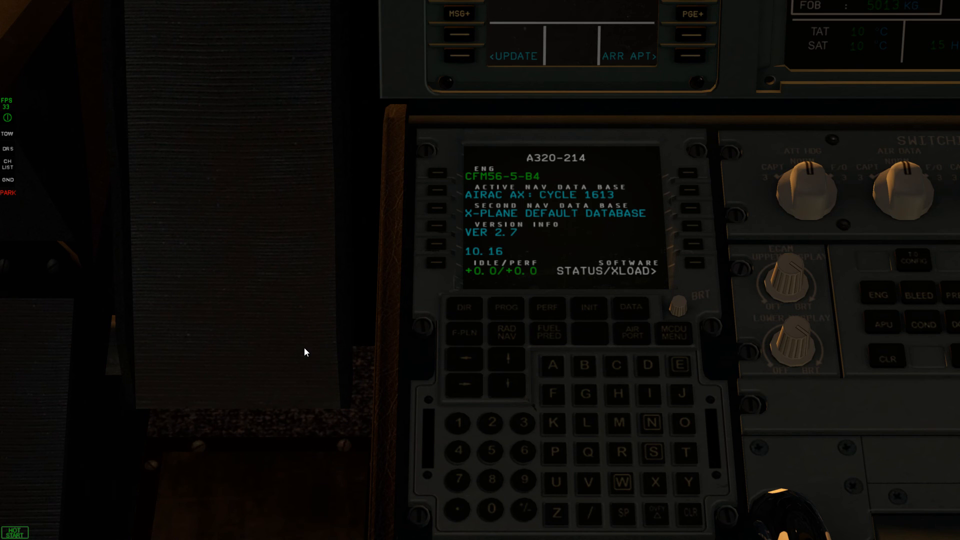